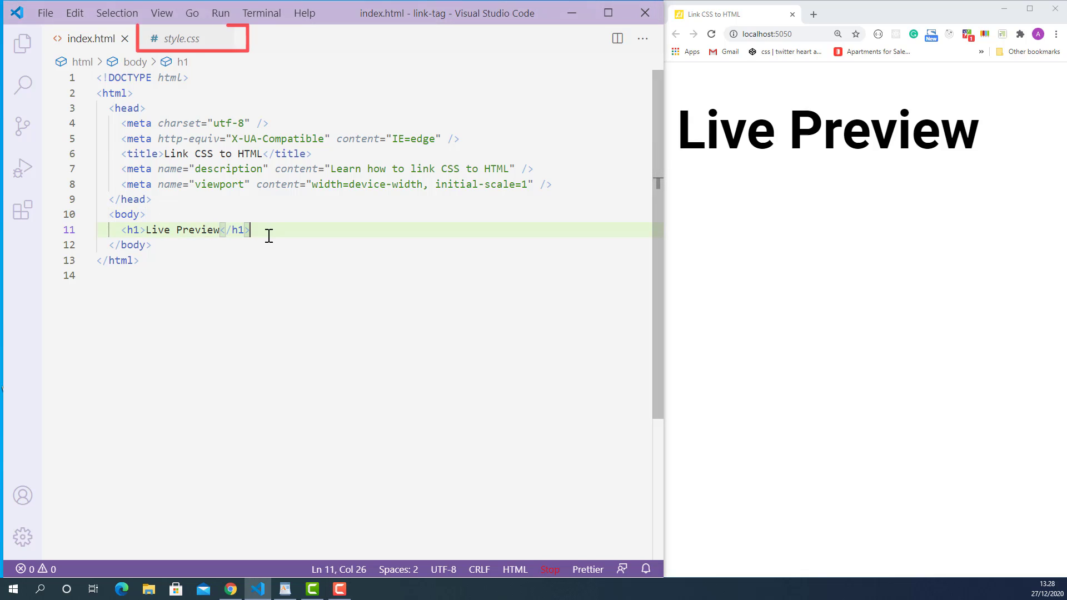
Step: Switch to style.css to view its h1 rule setting the colour to purple
{"action": "left_click", "coordinate": [182, 39]}
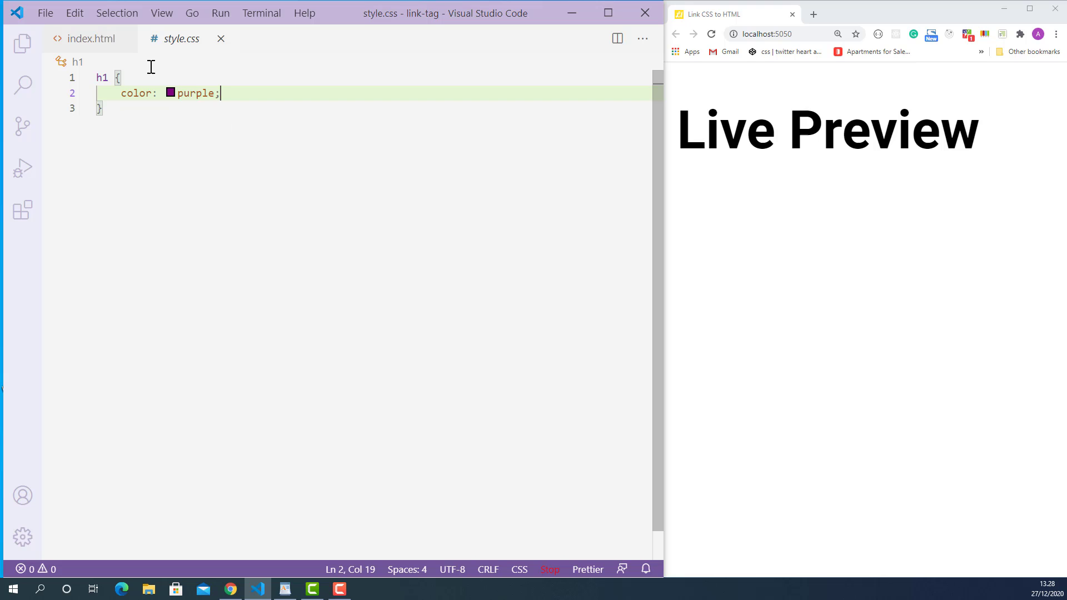
Step: Return to index.html and add a blank line after the viewport meta tag
{"action": "left_click", "coordinate": [91, 38]}
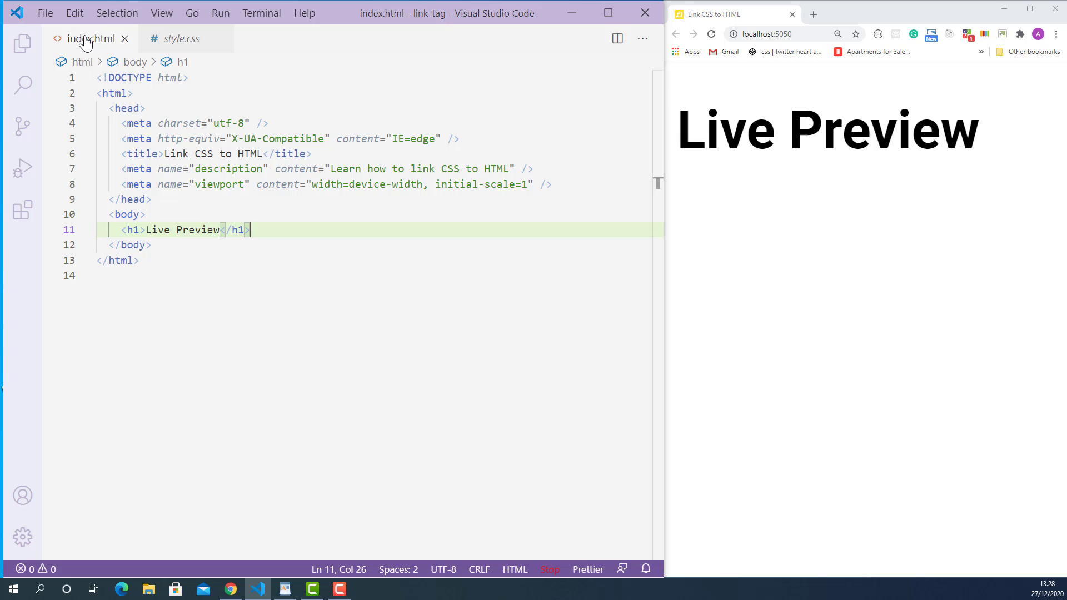
{"action": "mouse_move", "coordinate": [546, 208]}
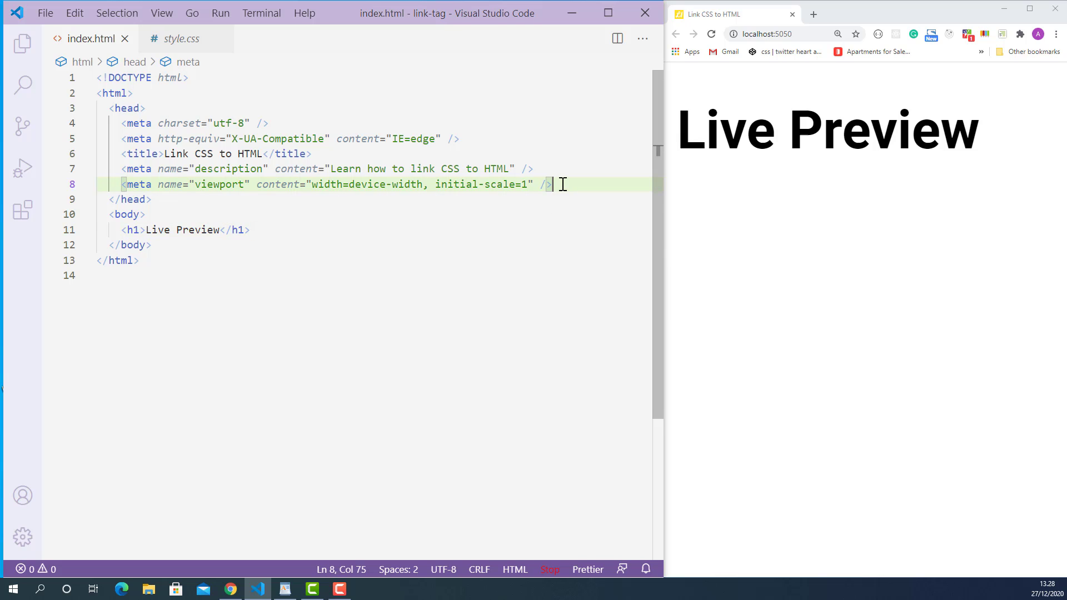
{"action": "key", "text": "Enter"}
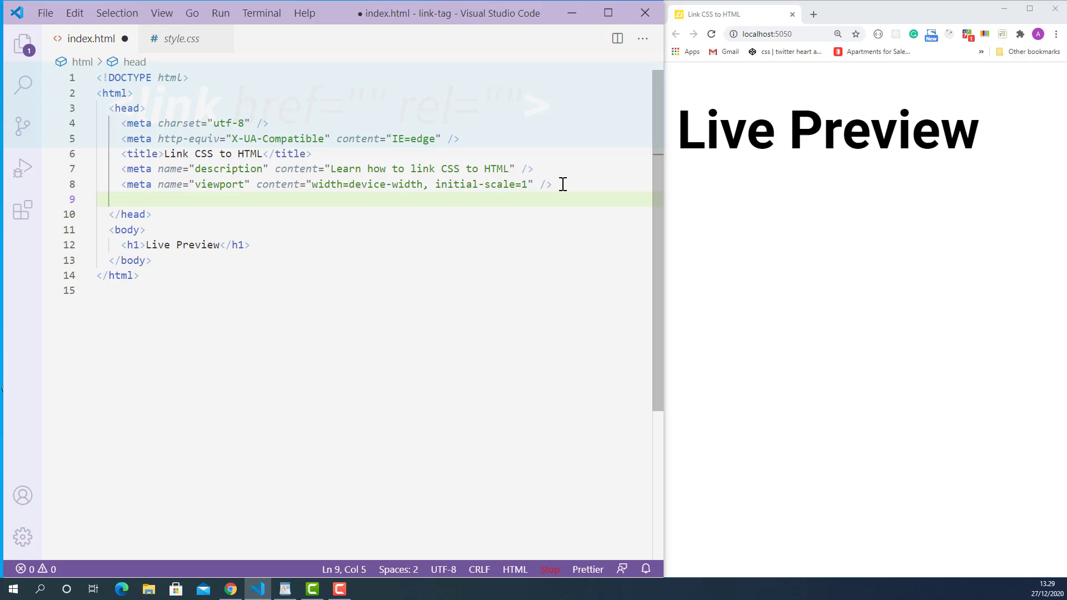
Step: Type a <link> tag in the head with an empty href attribute
{"action": "type", "text": "<l"}
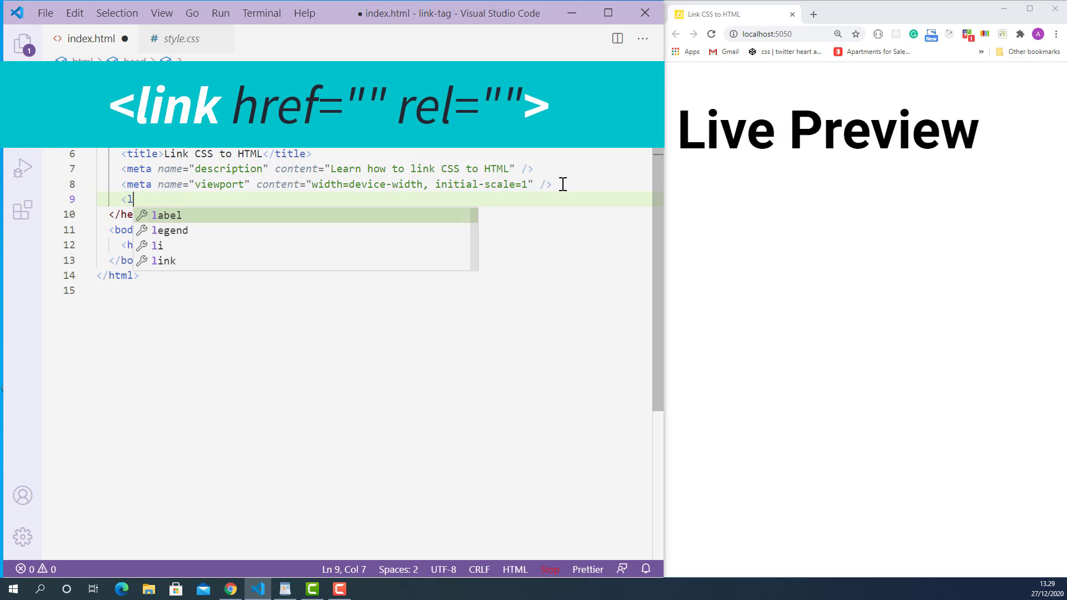
{"action": "type", "text": "ink>"}
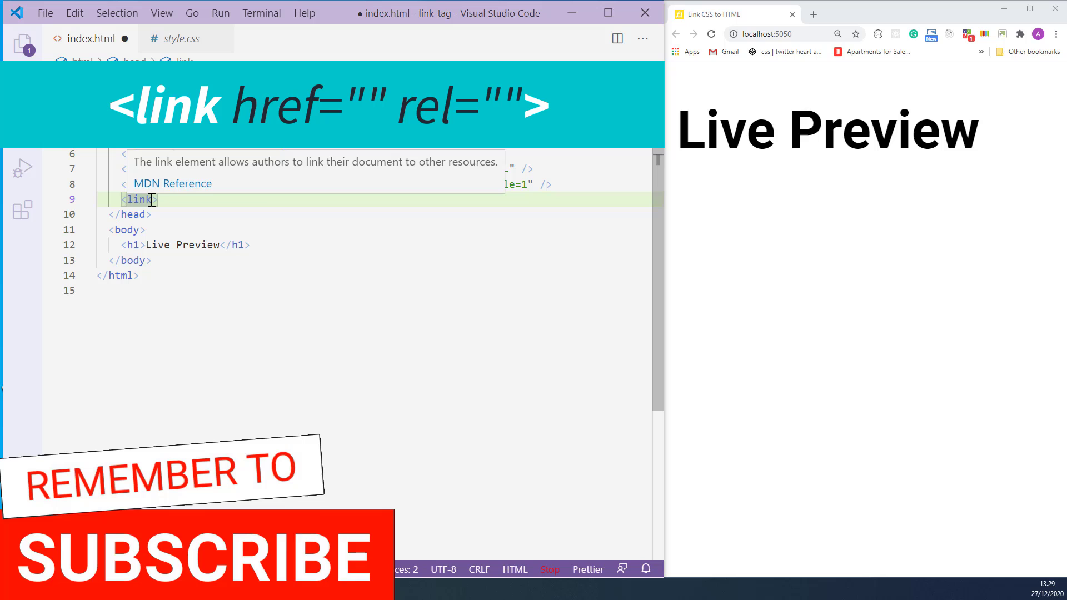
{"action": "type", "text": "href=\""}
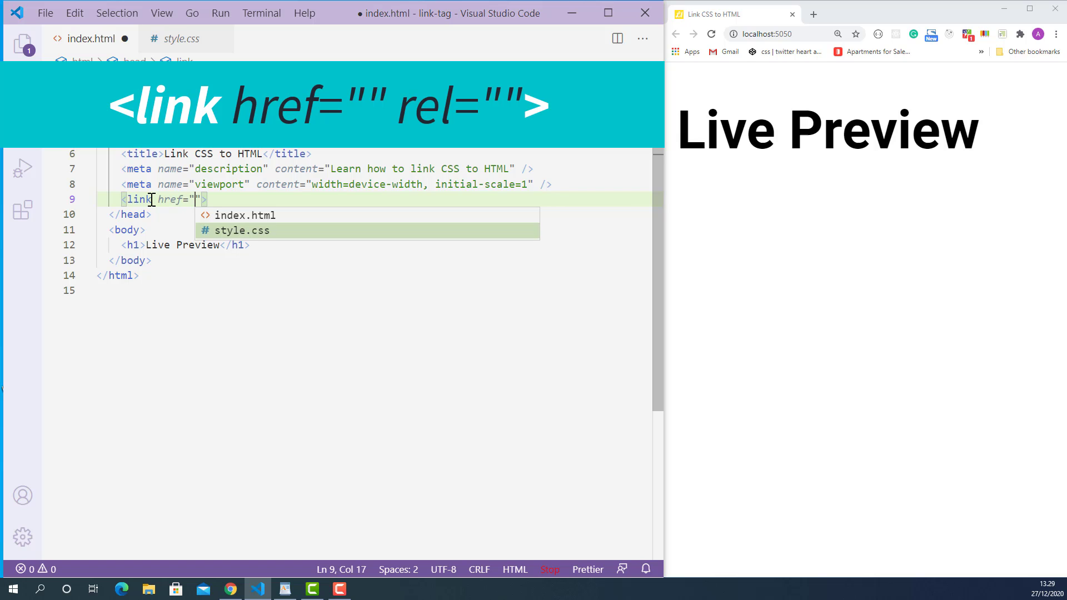
Step: Point the link's href to ./style.css and add an empty rel attribute
{"action": "type", "text": "."}
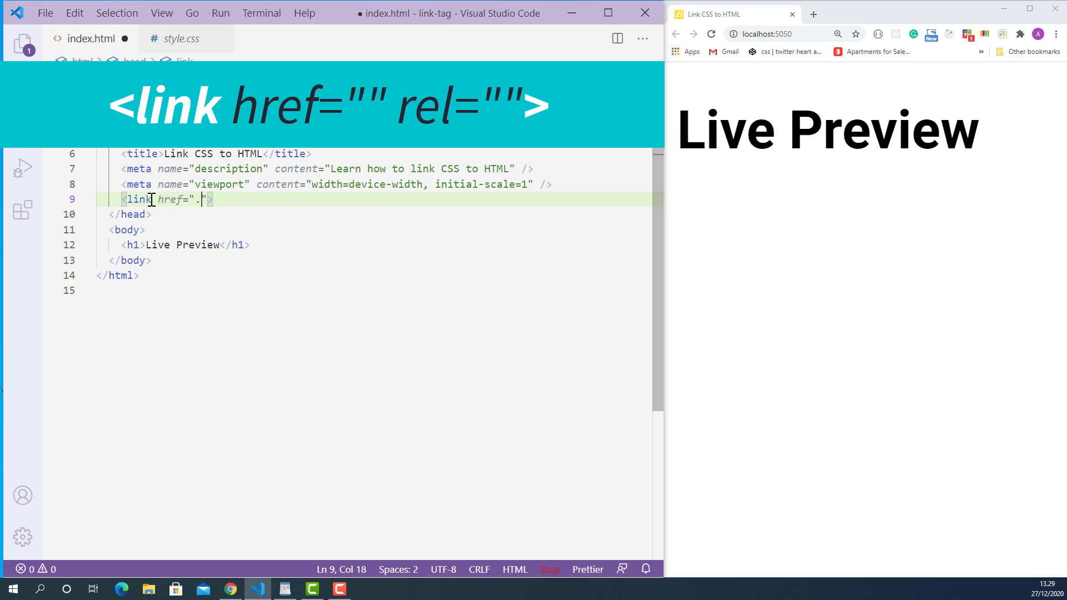
{"action": "type", "text": "/"}
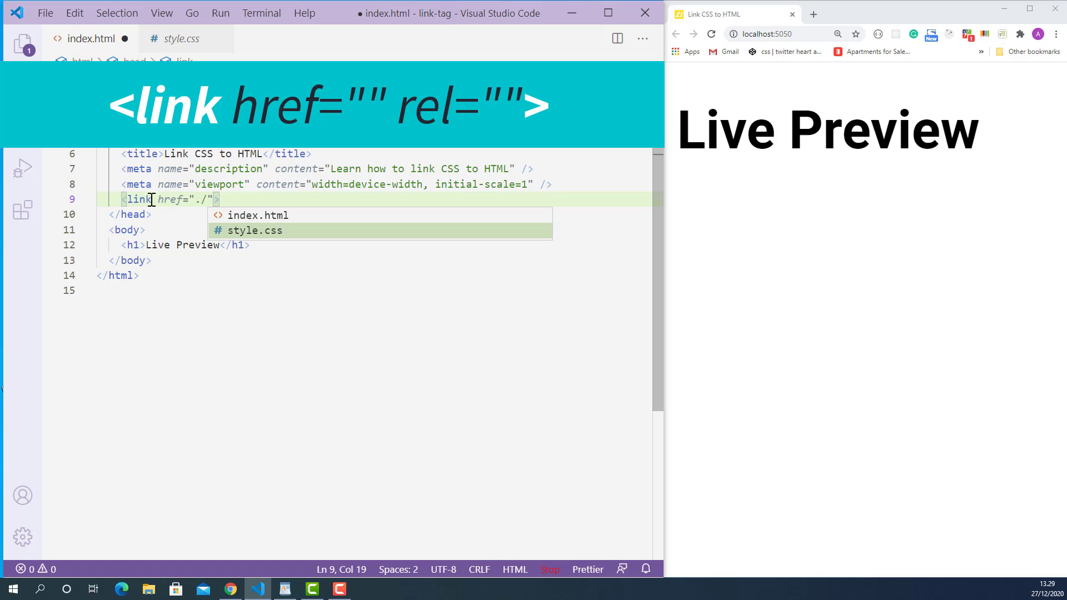
{"action": "type", "text": "sty"}
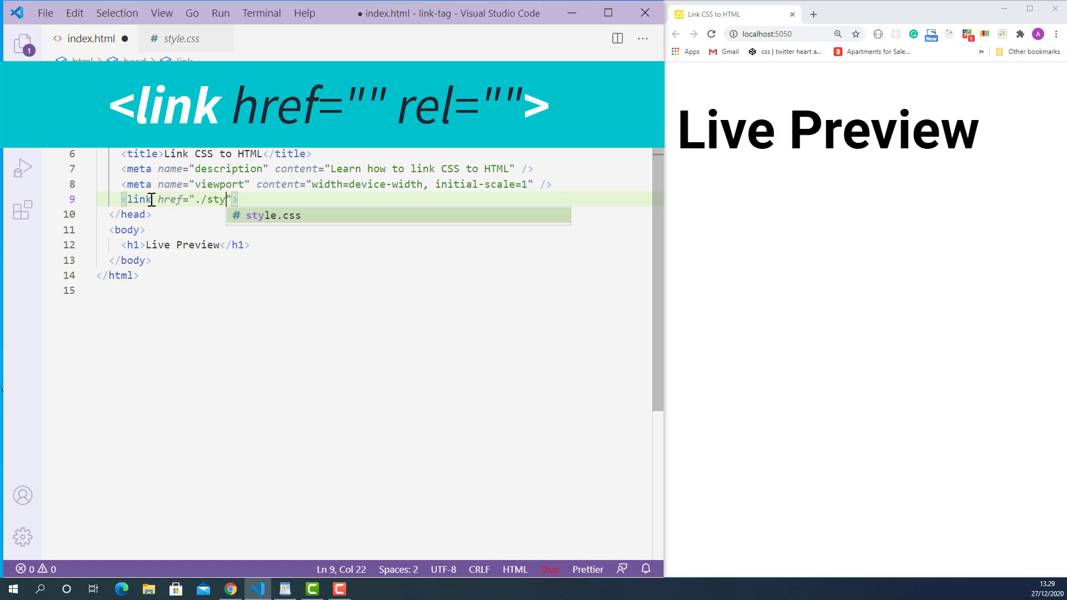
{"action": "type", "text": "le.css"}
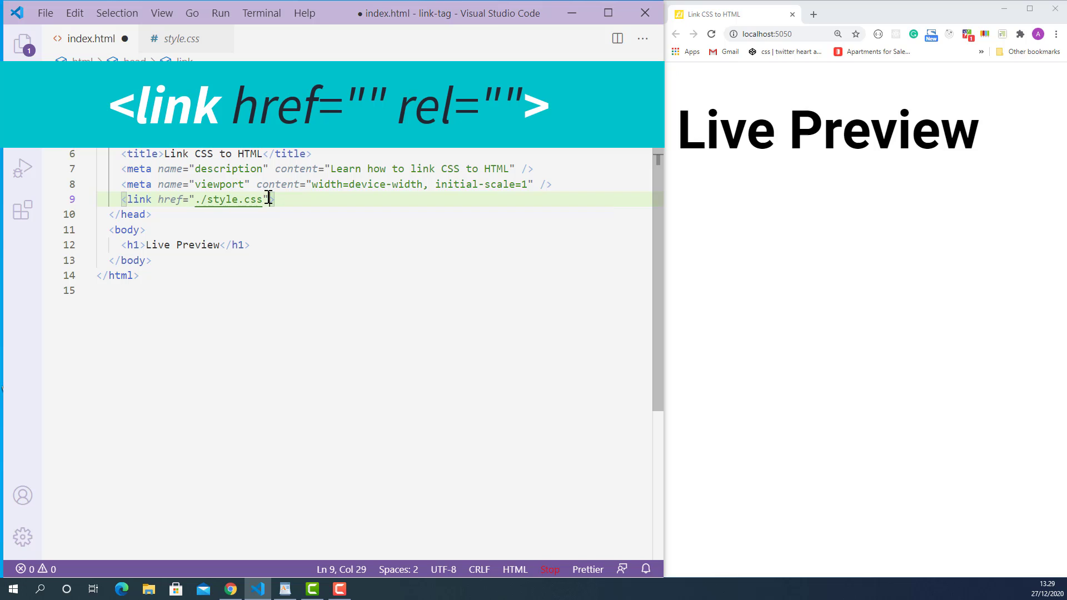
{"action": "type", "text": "rel=\""}
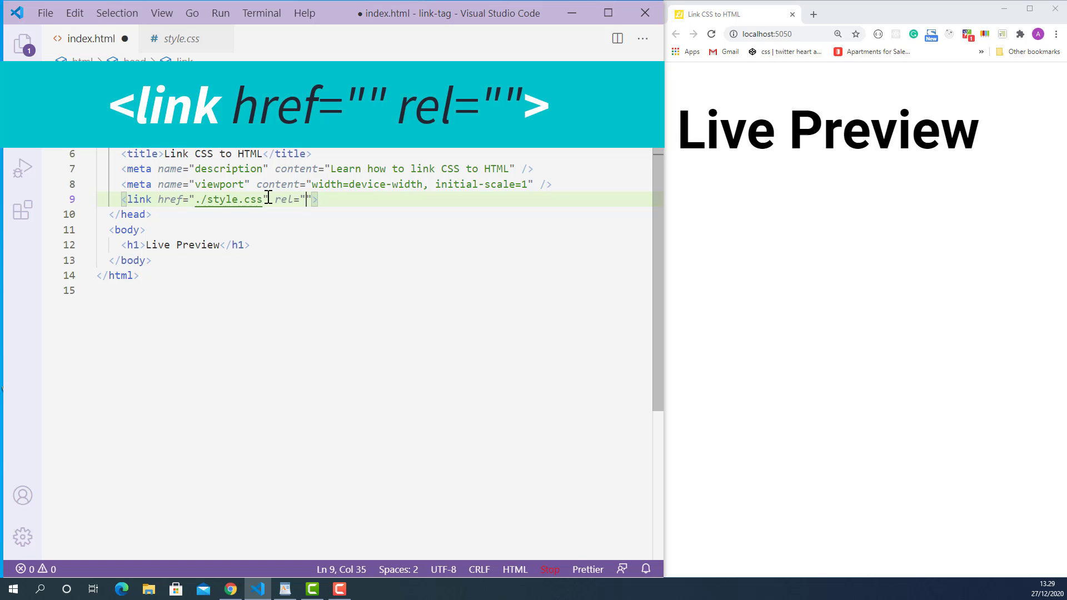
Step: Set rel to "stylesheet" and save index.html so the heading turns purple
{"action": "type", "text": "style"}
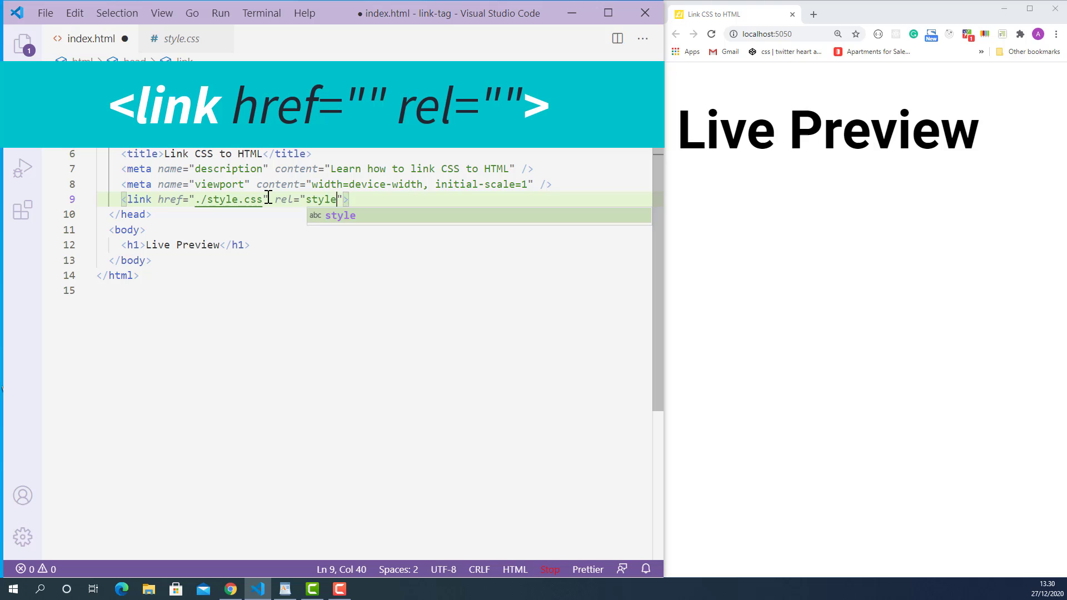
{"action": "type", "text": "sheet"}
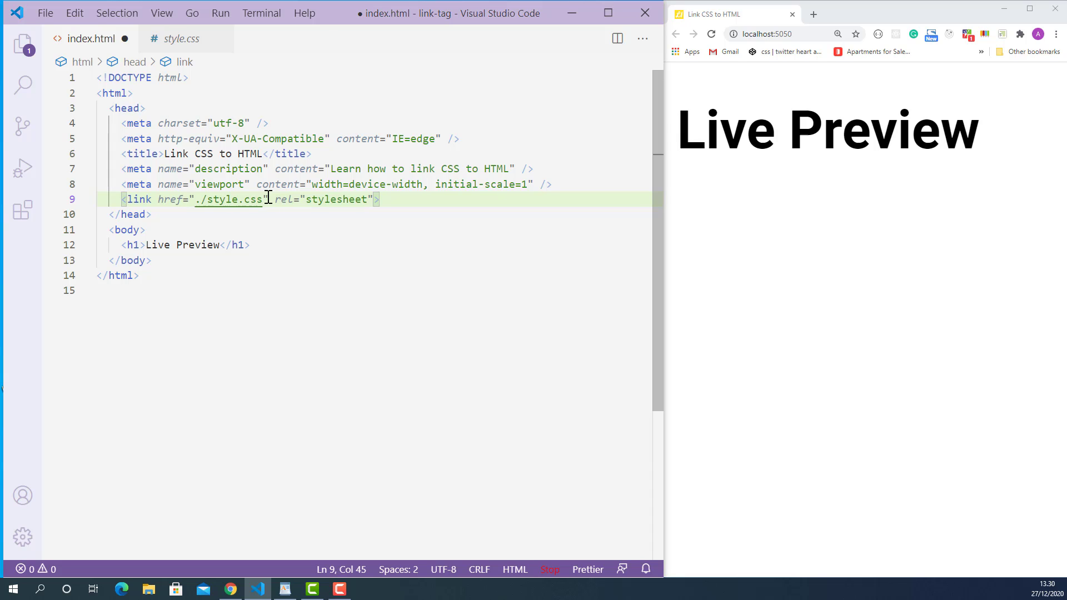
{"action": "key", "text": "ctrl+s"}
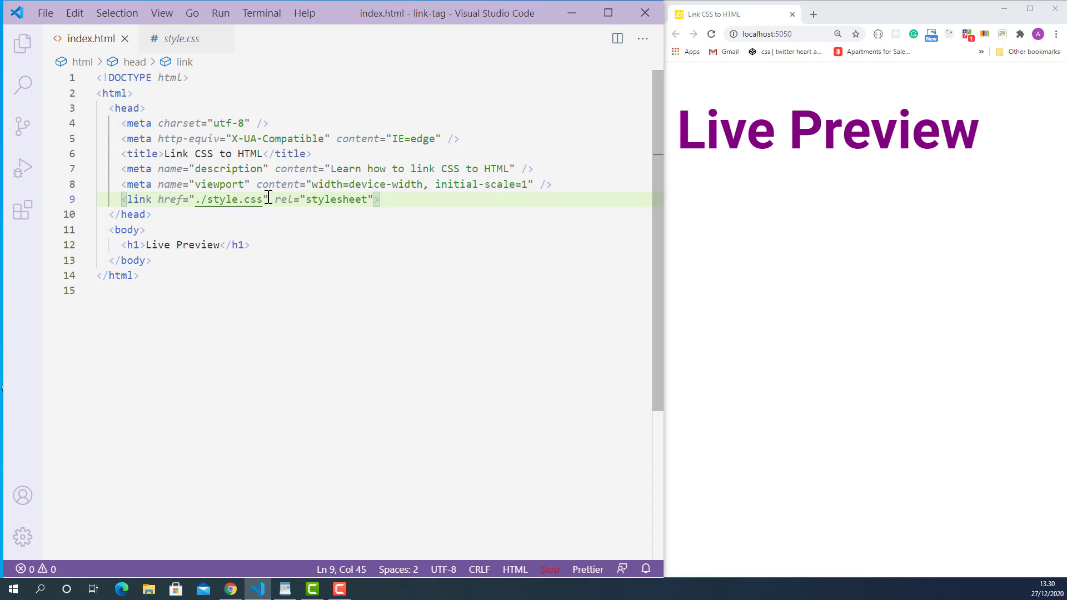